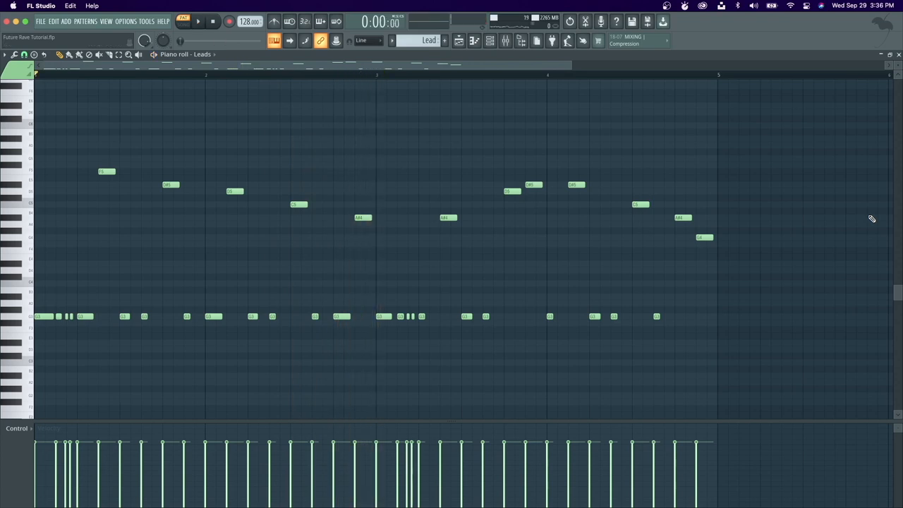
- Play back the Leads melody and show the Channel Rack with the Lead, Serum and stab channels
left_click(198, 21)
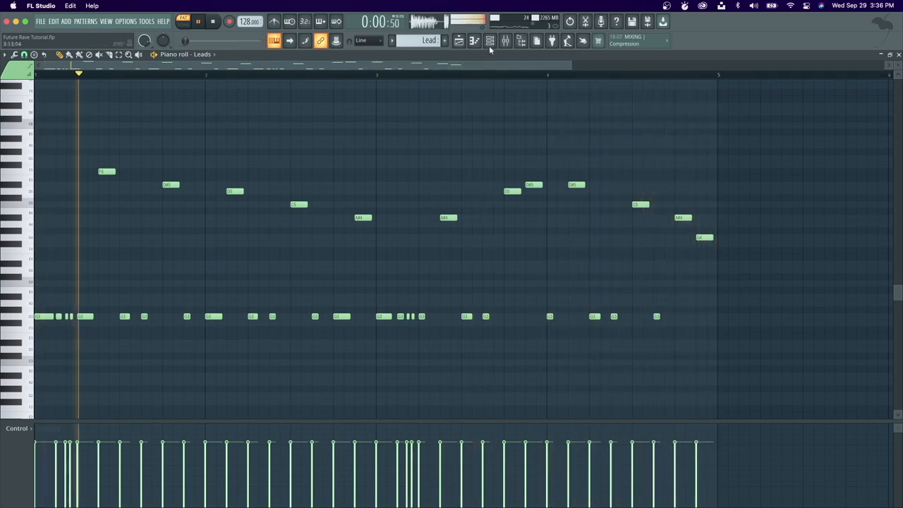
left_click_drag(94, 130, 737, 261)
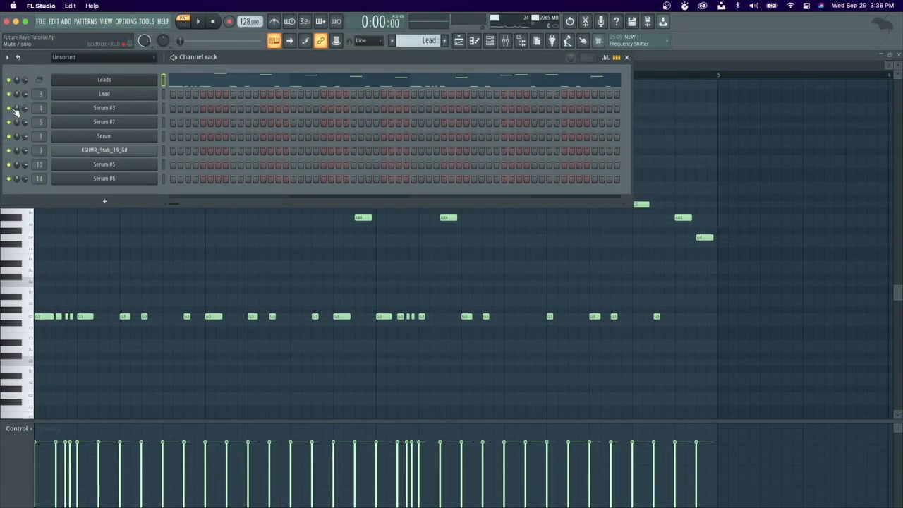
- Inspect the Lead, Serum #3 and Serum #7 synths and browse their Future Rave presets
left_click(199, 21)
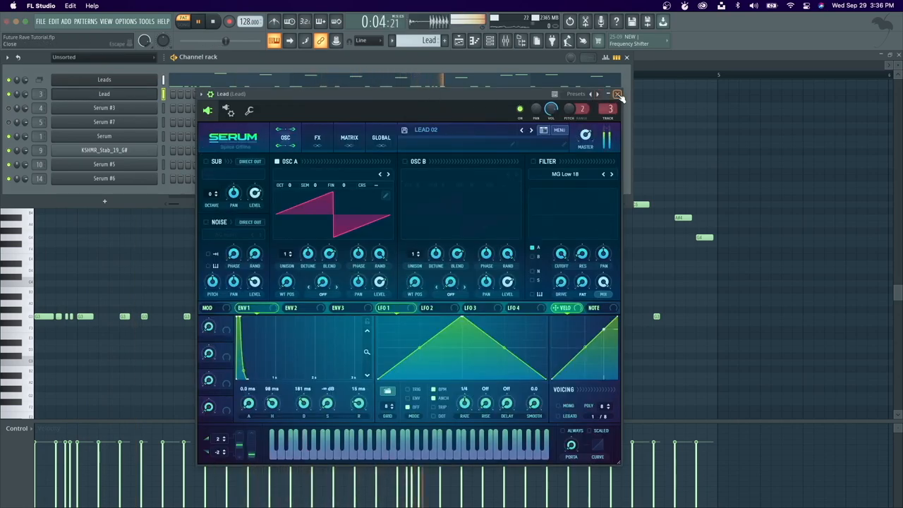
left_click(617, 93)
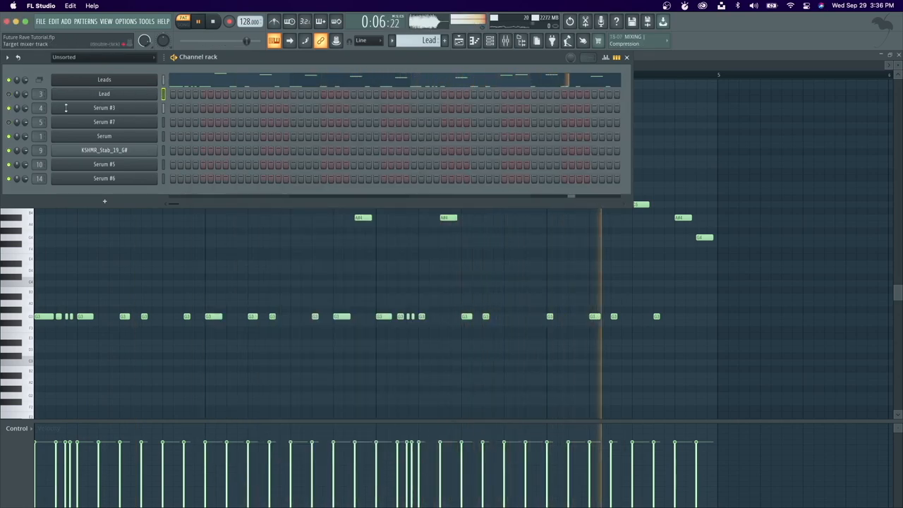
double_click(103, 108)
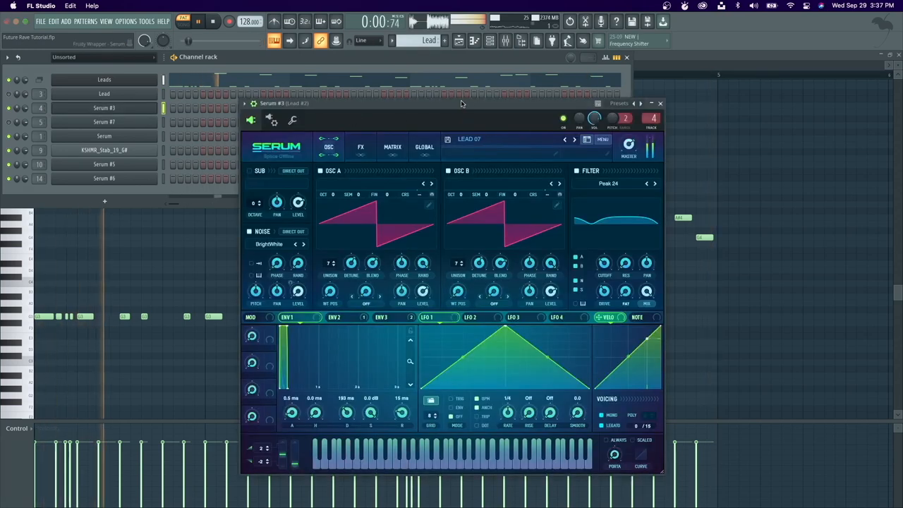
left_click(659, 103)
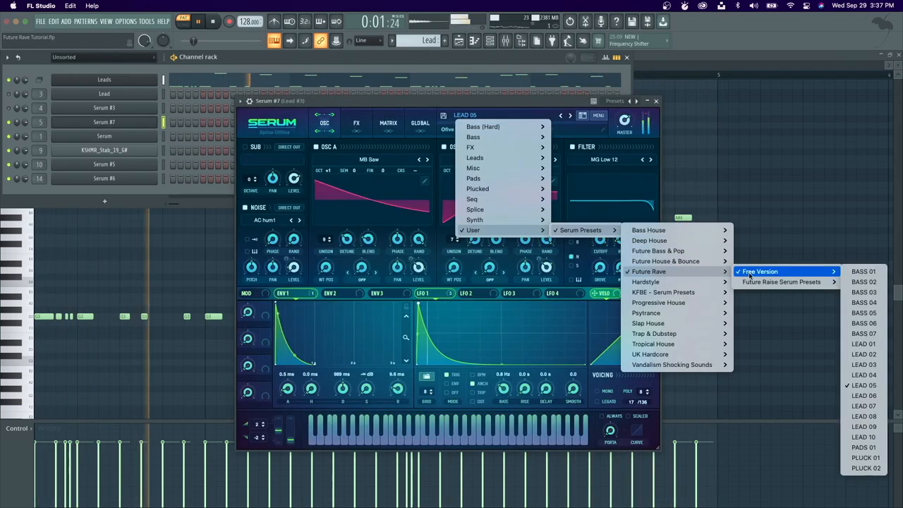
mouse_move(781, 281)
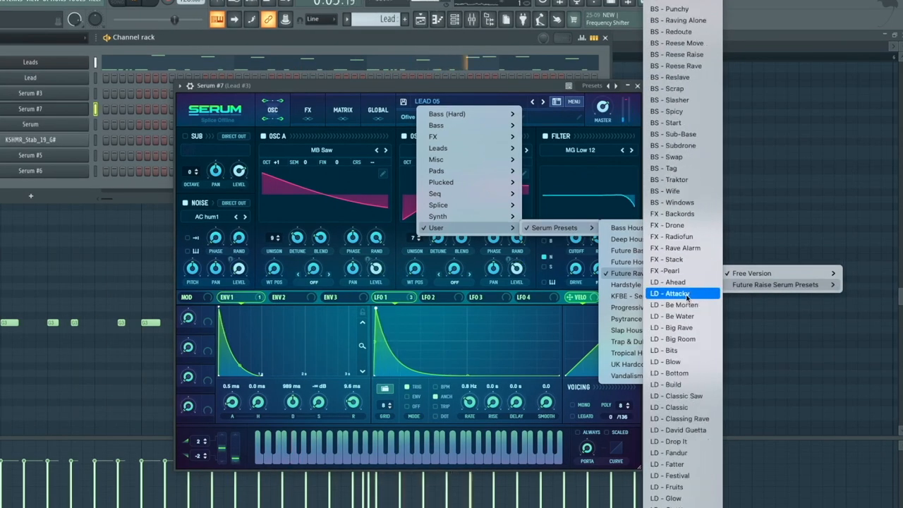
scroll("down", 3)
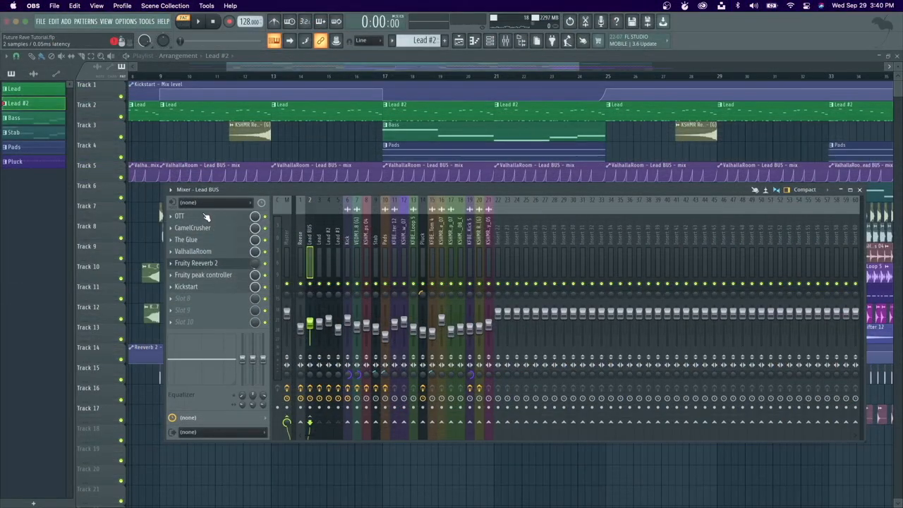
- Open Fruity Reeverb 2 and Fruity peak controller from the Lead BUS mixer slots
left_click(192, 227)
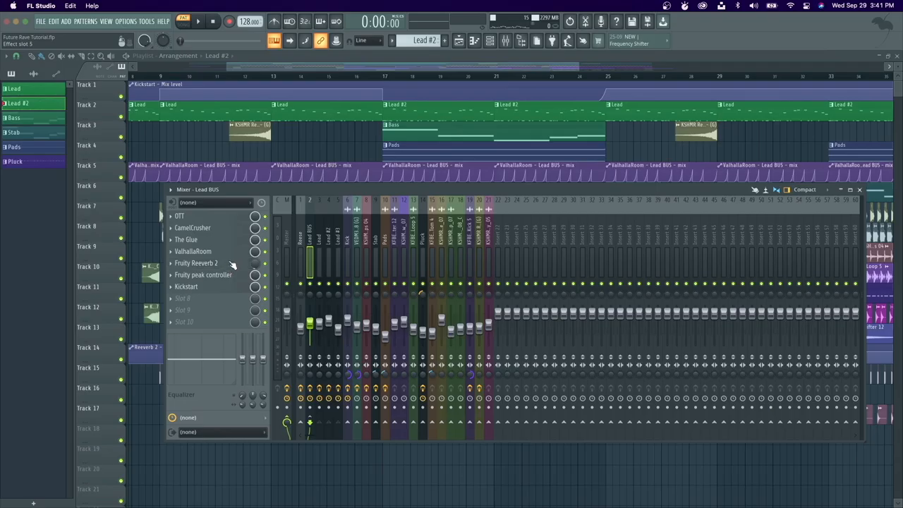
left_click(196, 262)
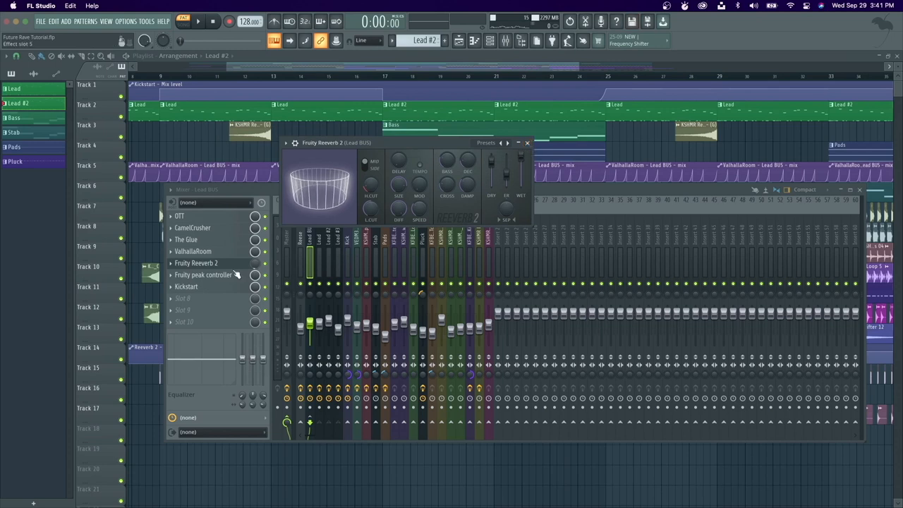
left_click(204, 275)
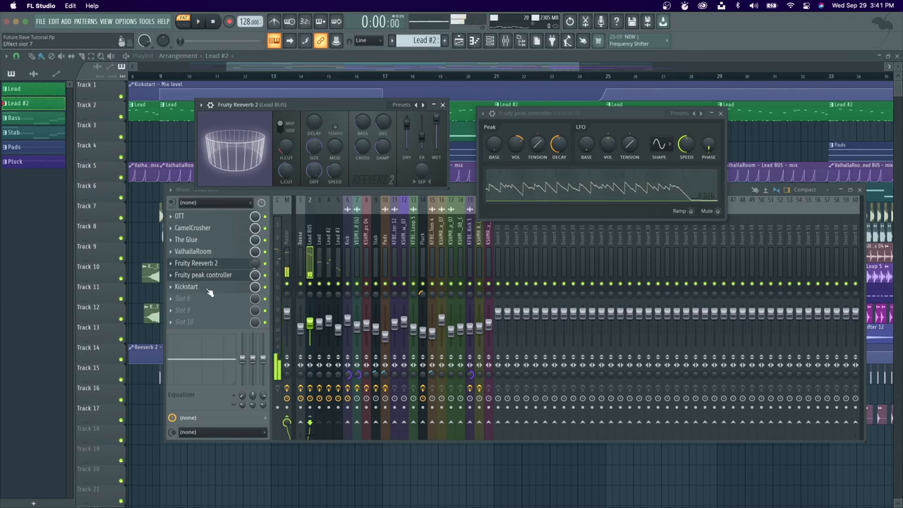
- Inspect the Lead BUS ValhallaRoom reverb settings, then close its window
left_click(186, 286)
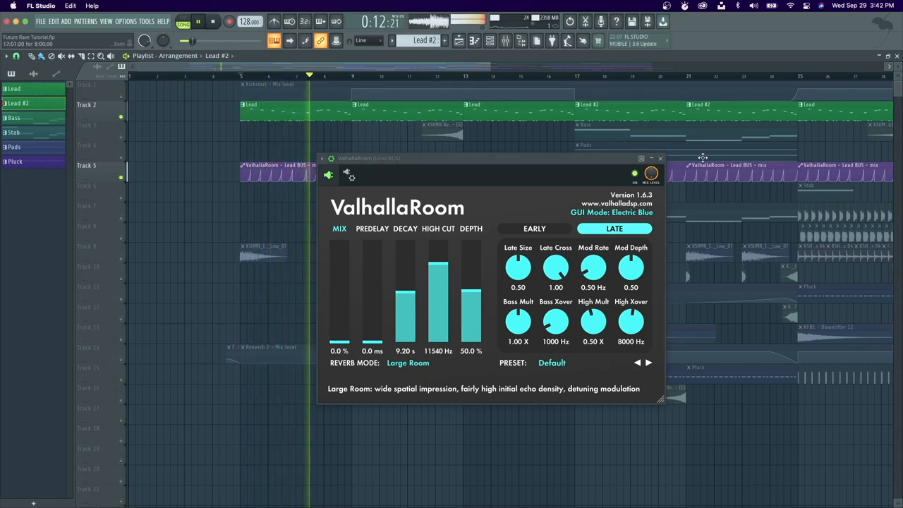
left_click(660, 157)
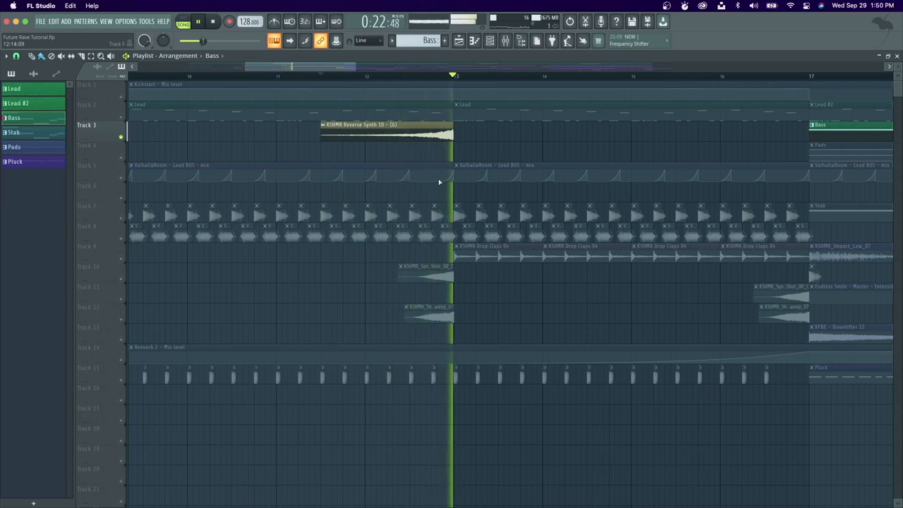
- Check the KSHMR Reverse Synth 10 clip's Fruity Reeverb 2, then open the VEDM Bassdrum 098 settings
double_click(386, 127)
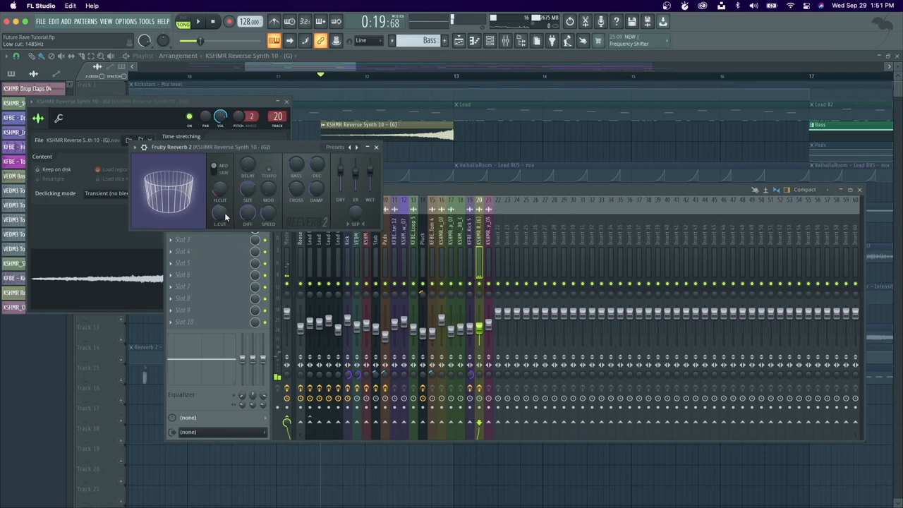
left_click(187, 227)
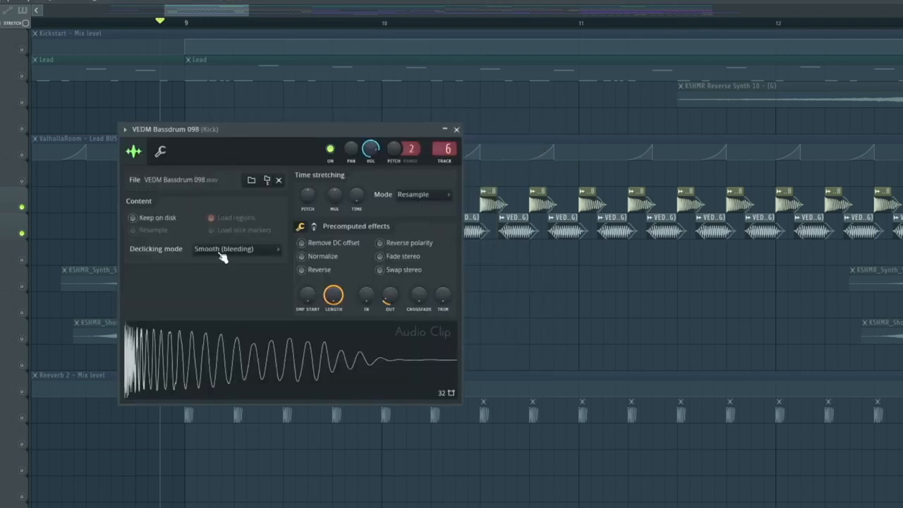
- Review the VEDM3 Tonal Kick sample settings and close the clip settings window
left_click(236, 248)
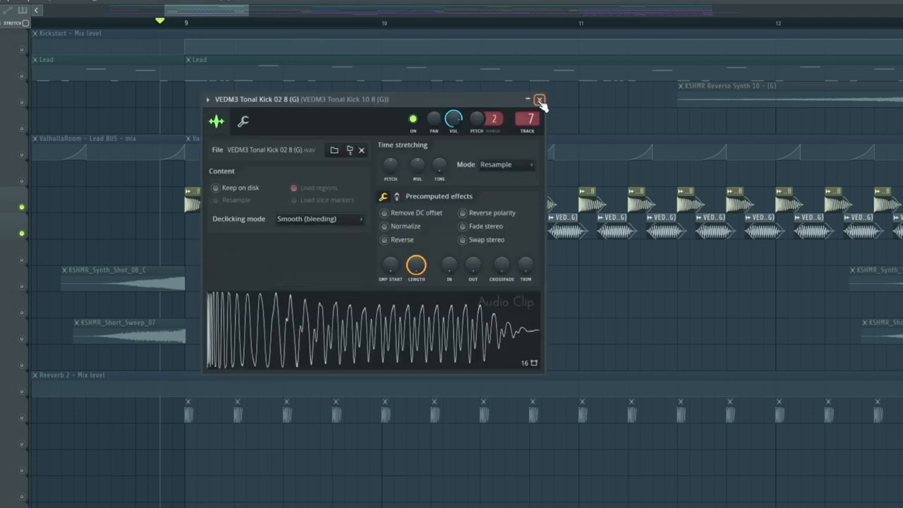
left_click(539, 98)
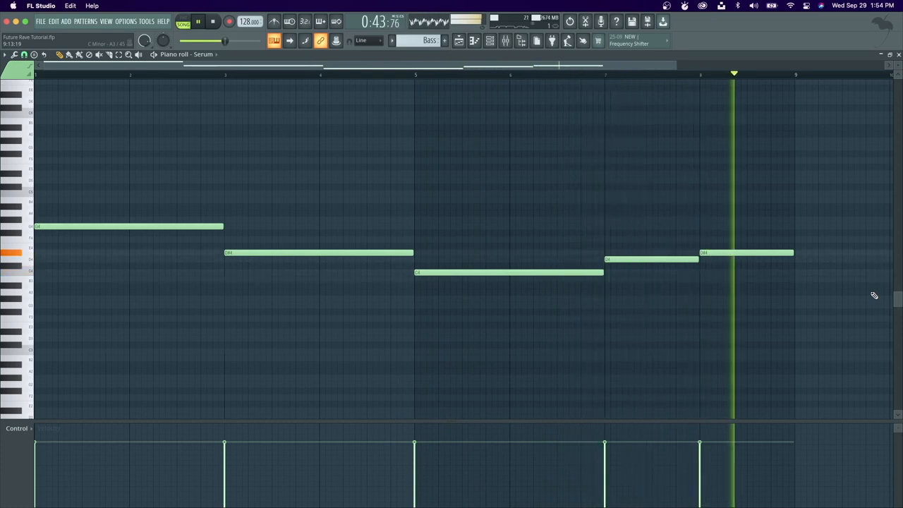
- Lower the low-pass cutoff in the Reese Parametric EQ 2, then show the Stab mixer chain
left_click(489, 41)
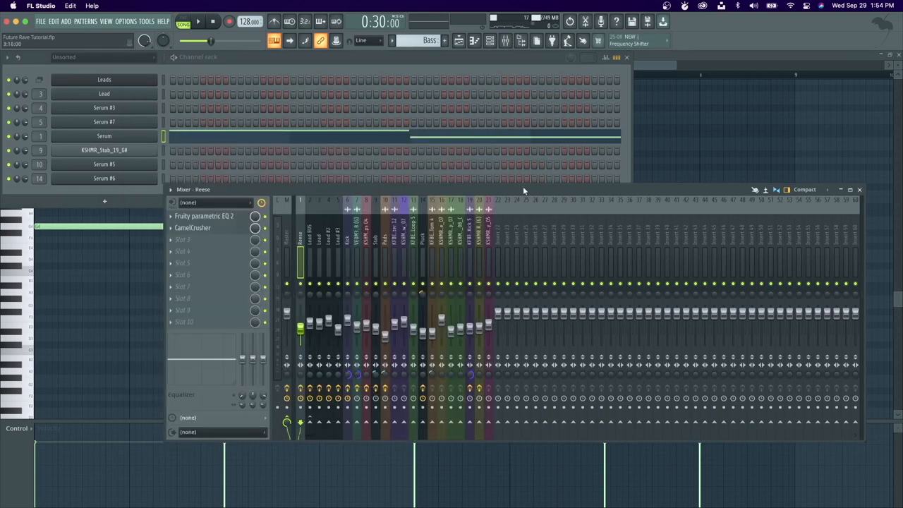
left_click(204, 216)
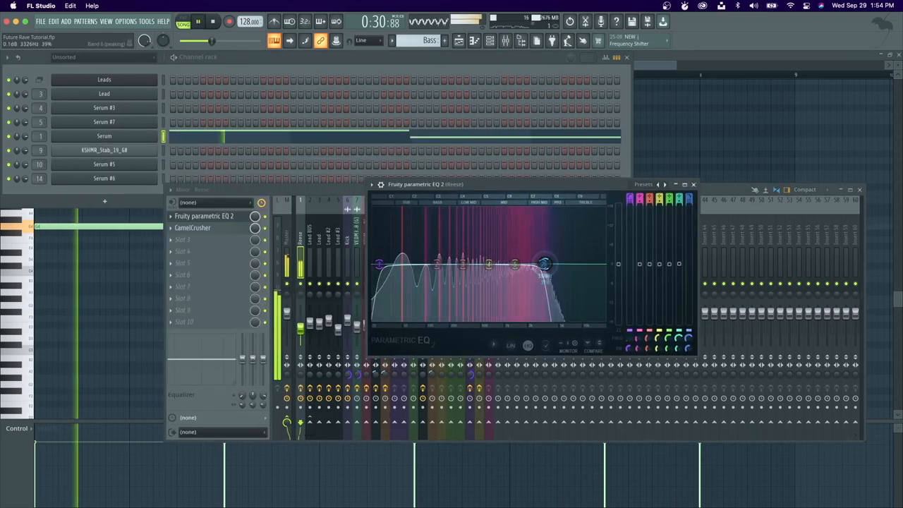
left_click_drag(547, 265, 578, 265)
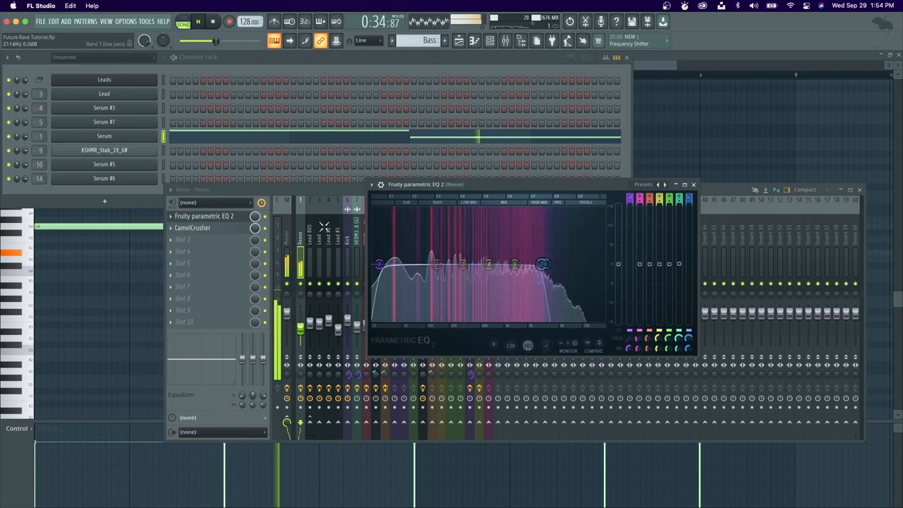
left_click(193, 227)
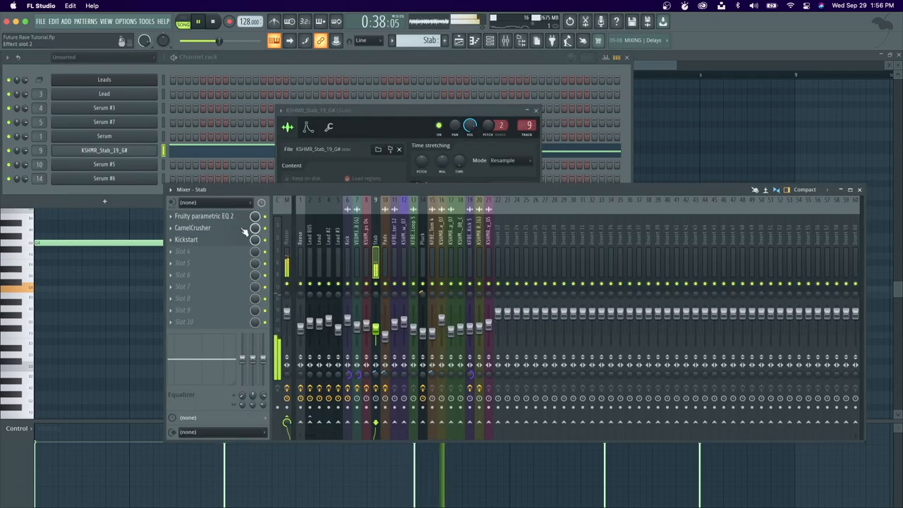
- Show the Serum #5 pad pattern's sustained three-note chord in the piano roll
left_click(203, 216)
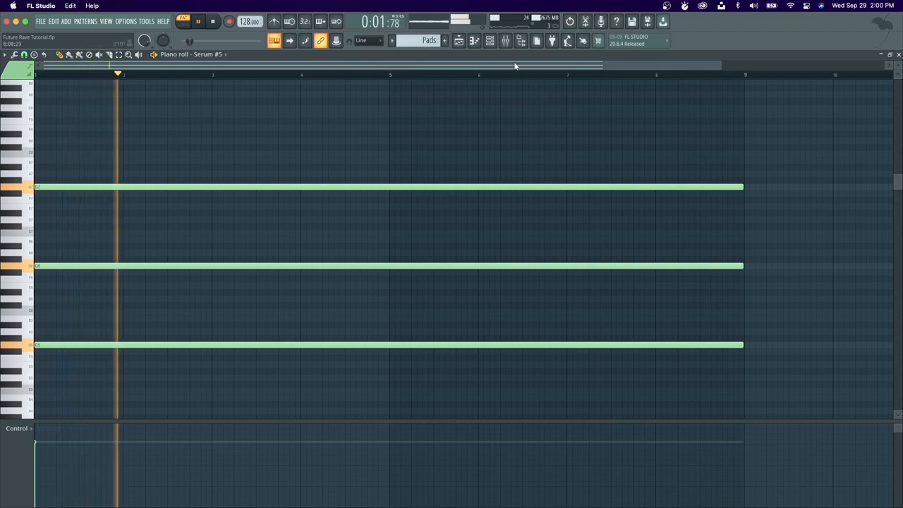
- Open the Serum #5 synth from the Channel Rack and bring up the Mixer
left_click(488, 41)
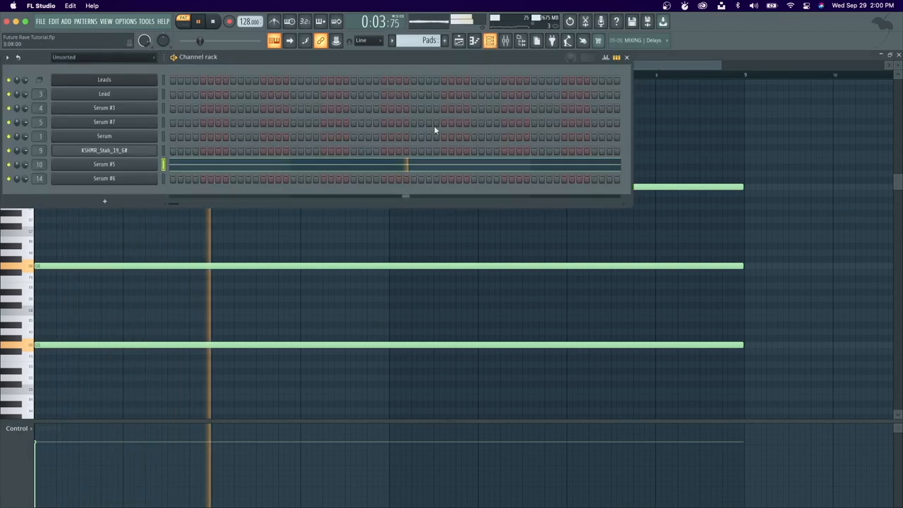
double_click(103, 164)
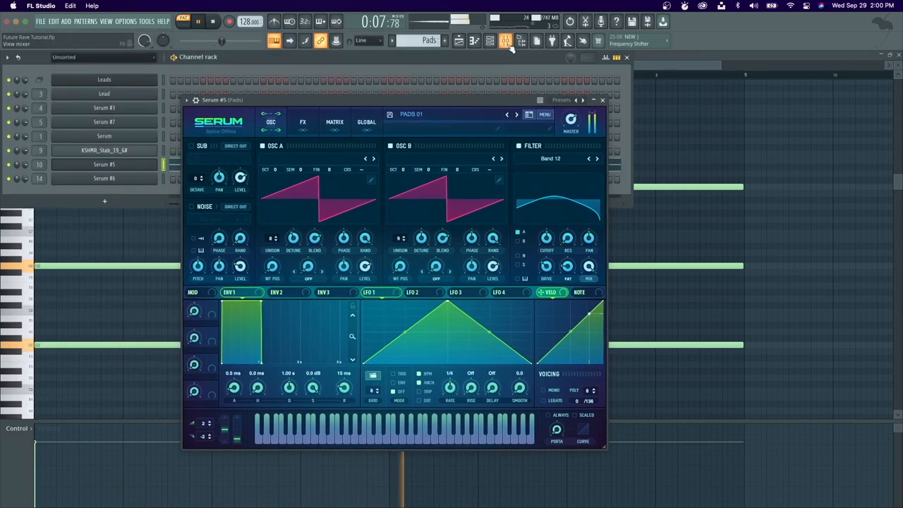
left_click(506, 40)
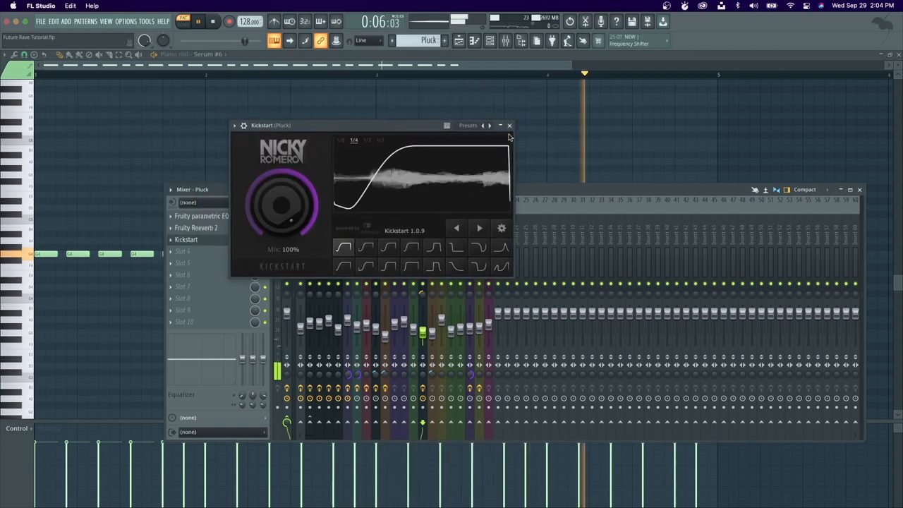
- Close the Kickstart plugin window to reveal the full drop playlist
left_click(509, 126)
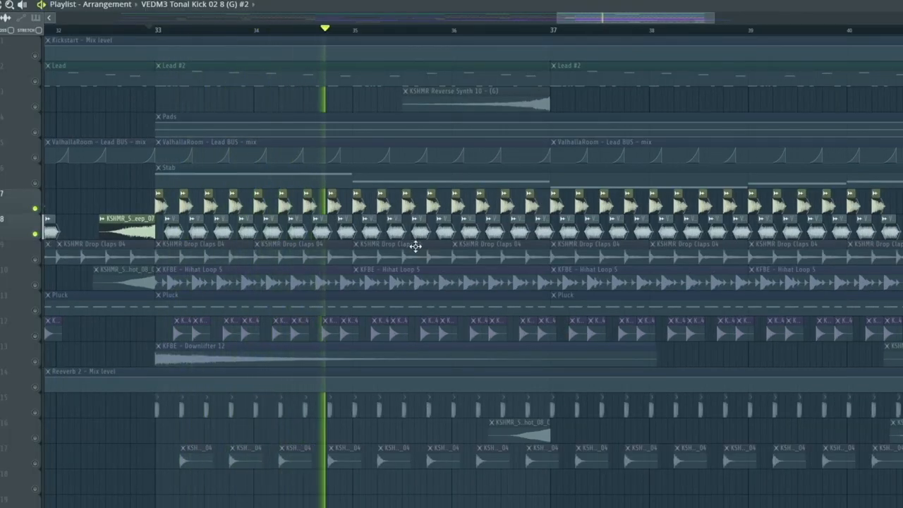
- Open a clap clip's sample settings, then close them
double_click(124, 219)
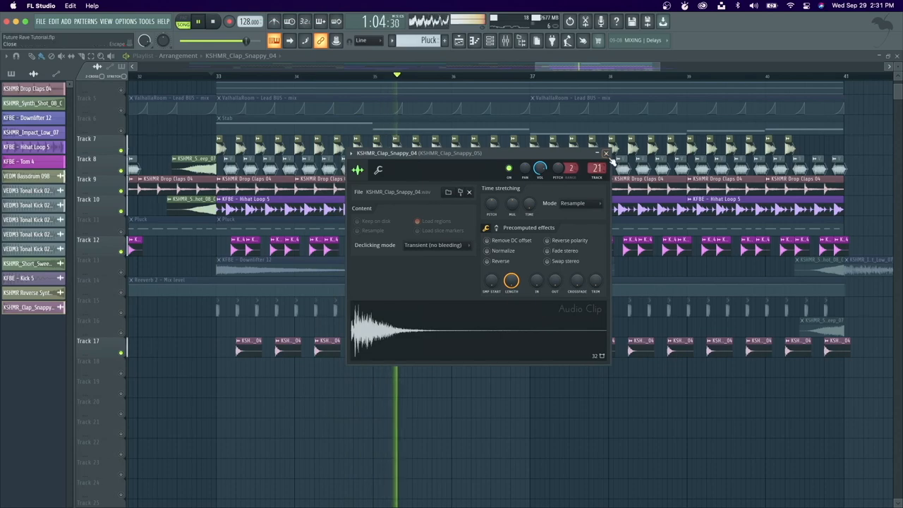
left_click(605, 154)
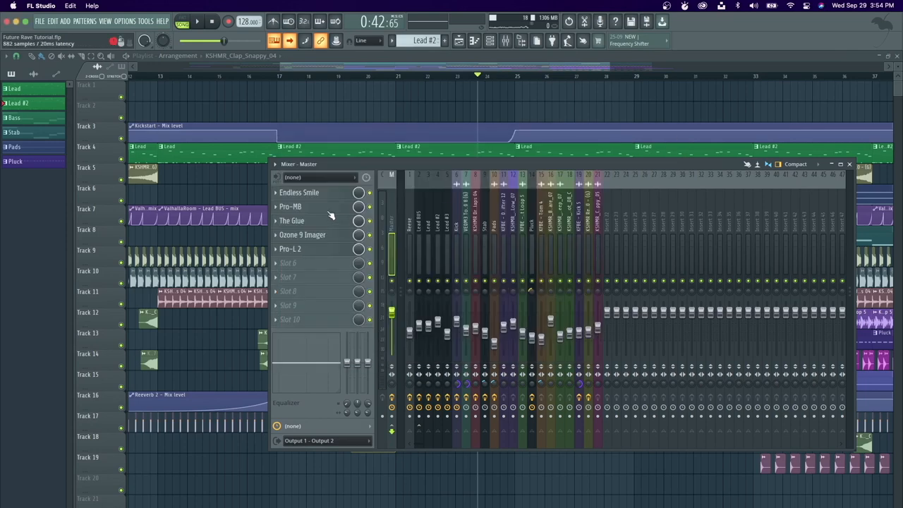
- Open Ozone 9 Imager from the Master insert slots, showing the Spacious High End settings
left_click(291, 206)
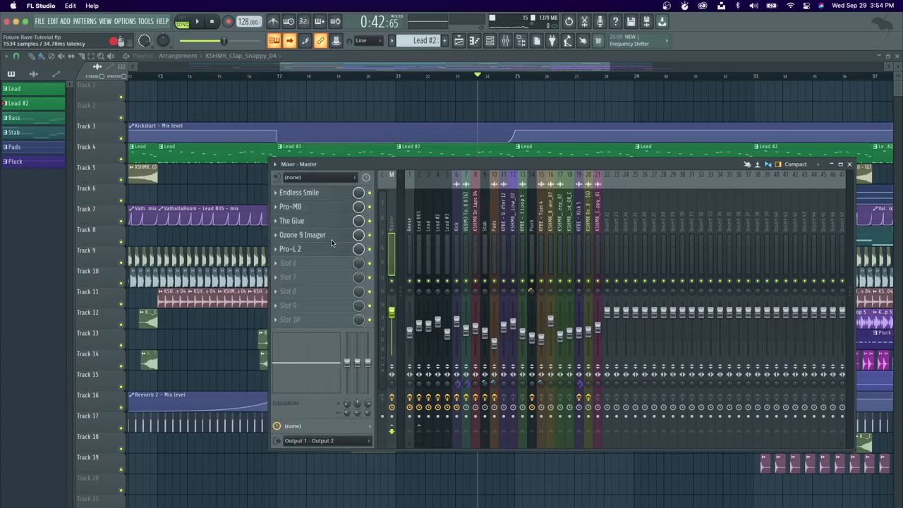
left_click(303, 234)
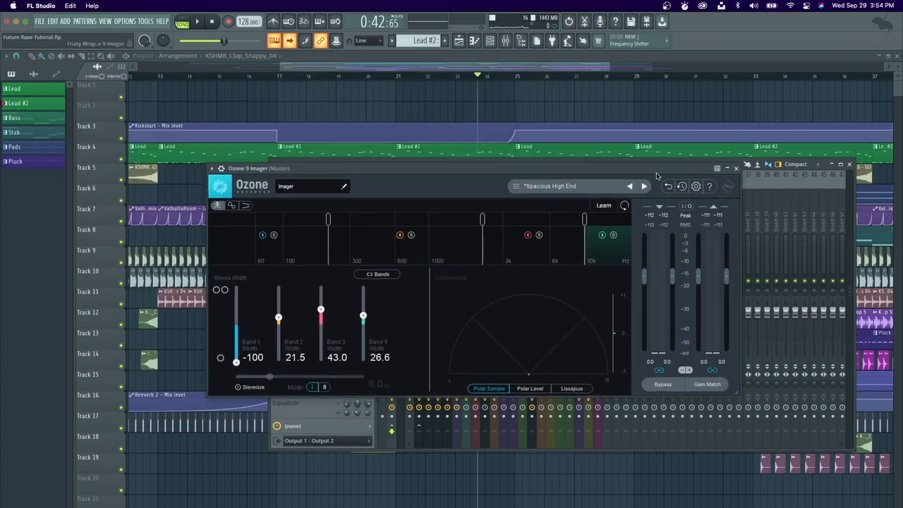